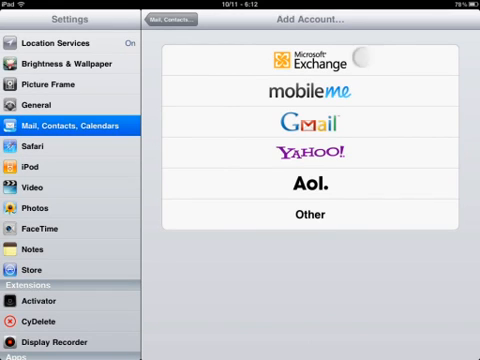
{"action": "left_click", "coordinate": [320, 60]}
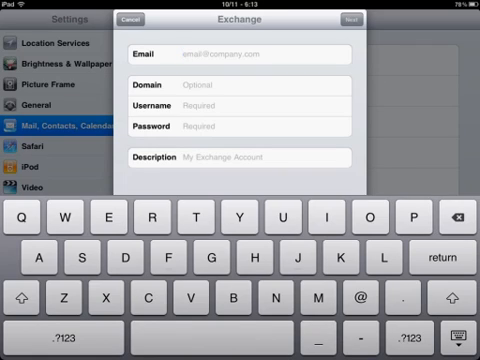
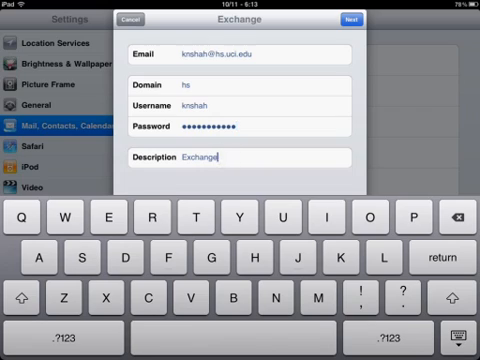
{"action": "double_click", "coordinate": [204, 156]}
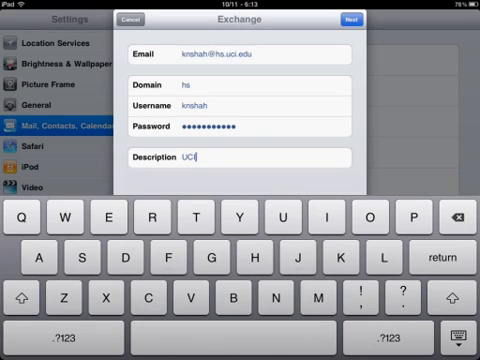
{"action": "left_click", "coordinate": [344, 20]}
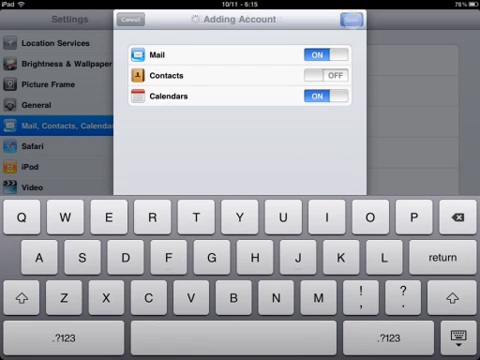
Step: Save the UCI account with its chosen sync options so it appears among mail accounts
{"action": "left_click", "coordinate": [352, 20]}
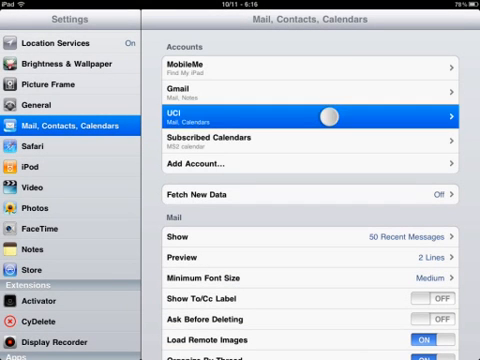
Step: Set the UCI account's Mail Days to Sync to No Limit
{"action": "left_click", "coordinate": [300, 112]}
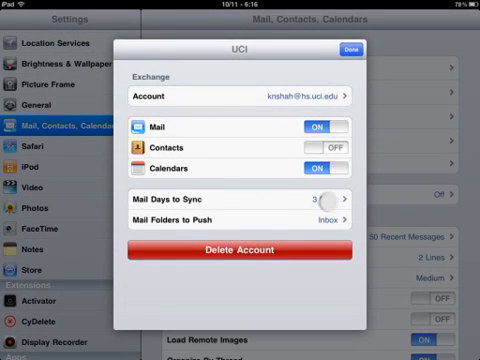
{"action": "left_click", "coordinate": [240, 204]}
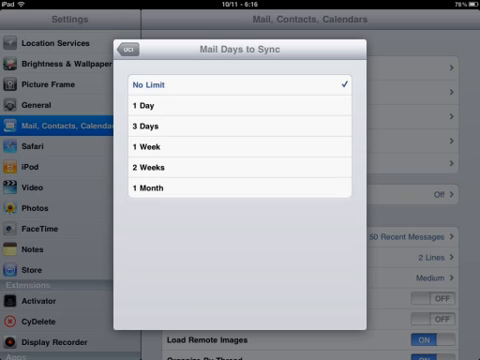
{"action": "left_click", "coordinate": [130, 52]}
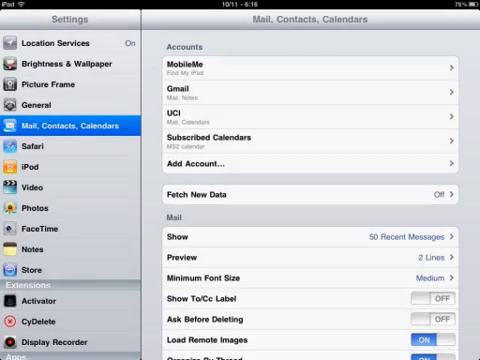
Step: Check in Mail that the UCI inbox appears alongside Gmail, then return home
{"action": "key", "text": "home"}
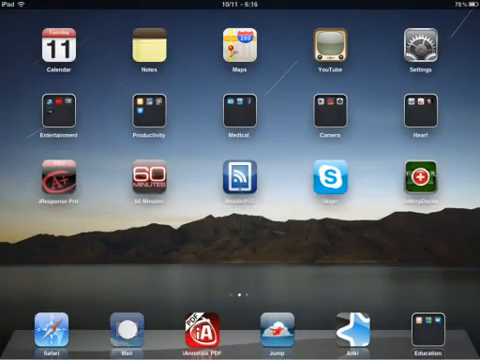
{"action": "left_click", "coordinate": [116, 328]}
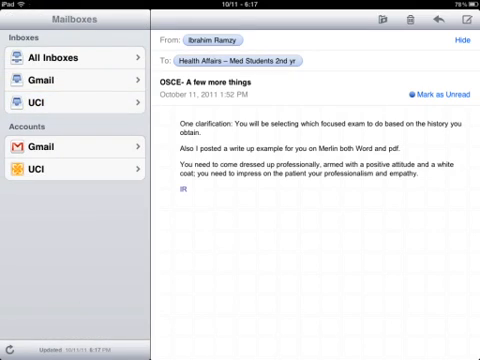
{"action": "key", "text": "home"}
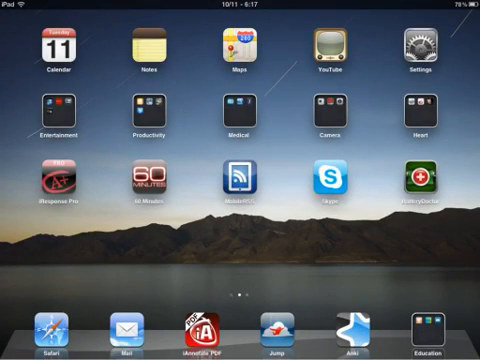
Step: Show all calendars in Calendar so the UCI calendar's events are included
{"action": "left_click", "coordinate": [56, 48]}
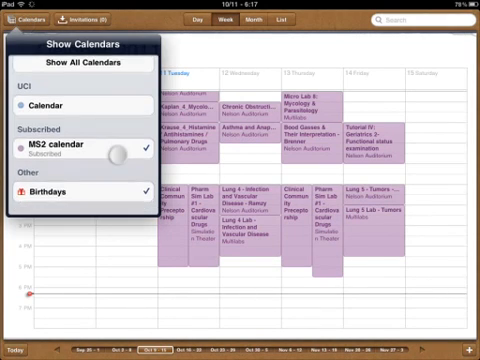
{"action": "left_click", "coordinate": [88, 64]}
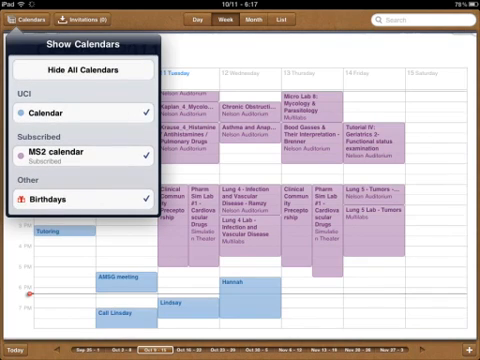